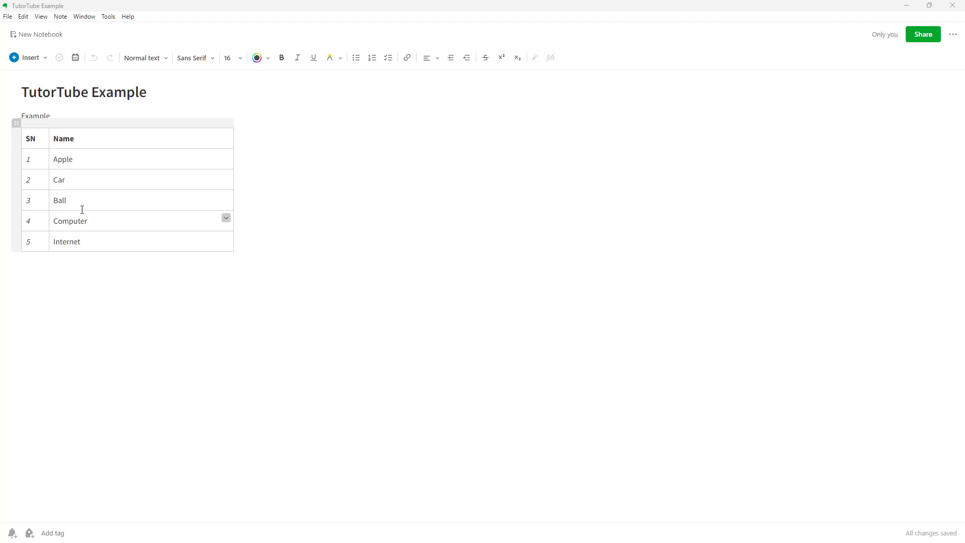
pyautogui.moveTo(147, 217)
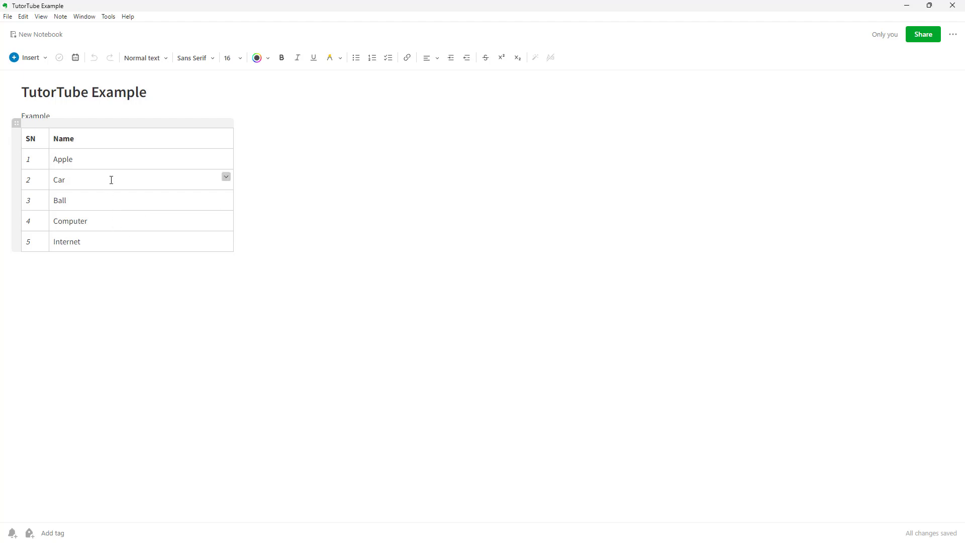
pyautogui.moveTo(112, 182)
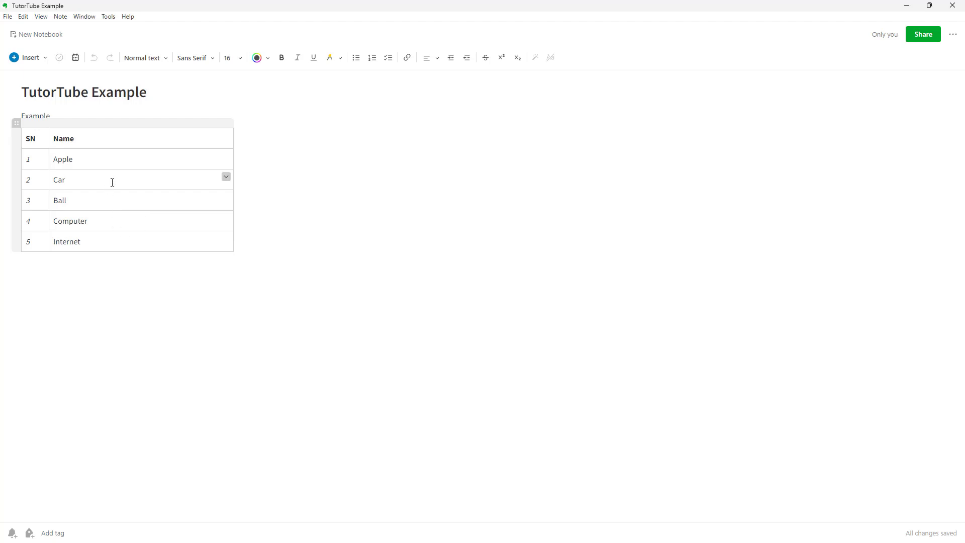
# - Fill the Name cells with background colours: Car yellow, Ball red, Computer pink, Internet green
pyautogui.click(226, 177)
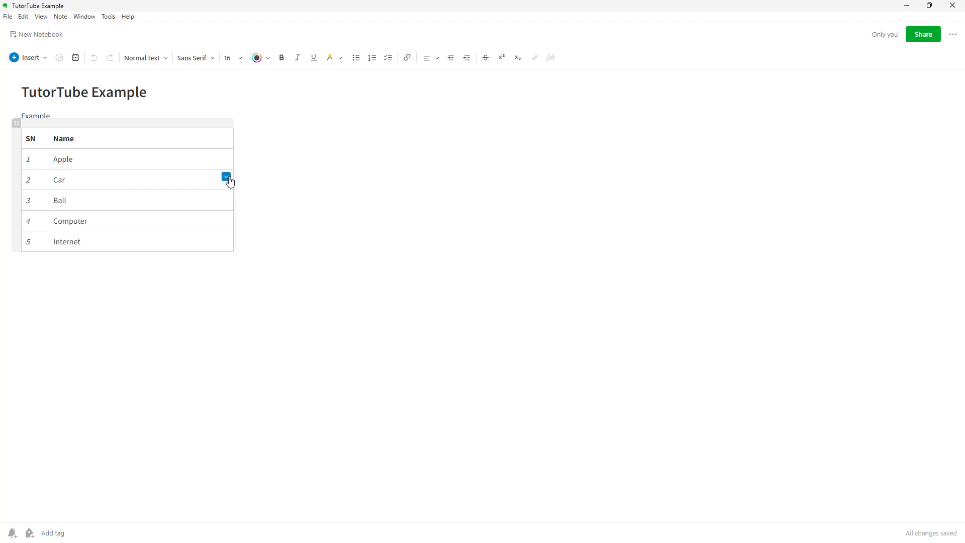
pyautogui.click(67, 180)
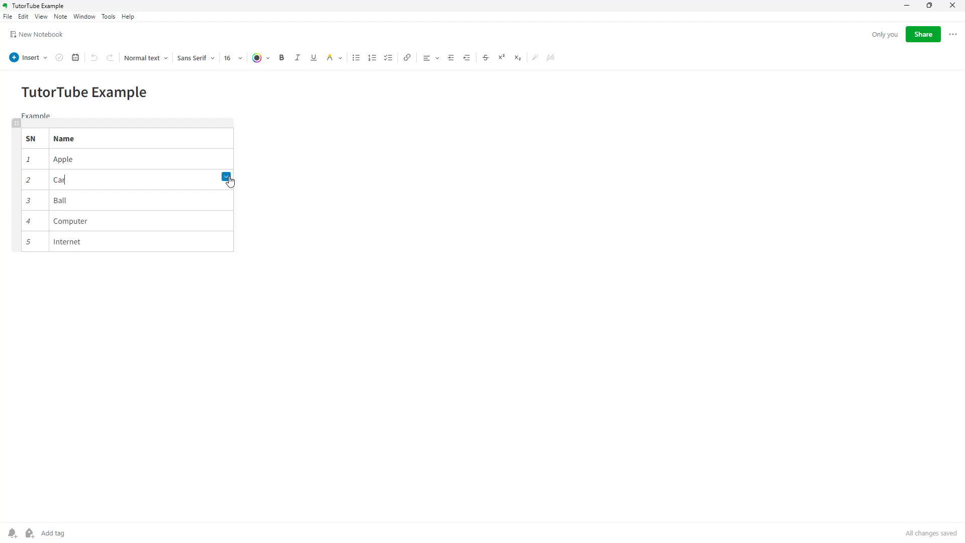
pyautogui.click(226, 178)
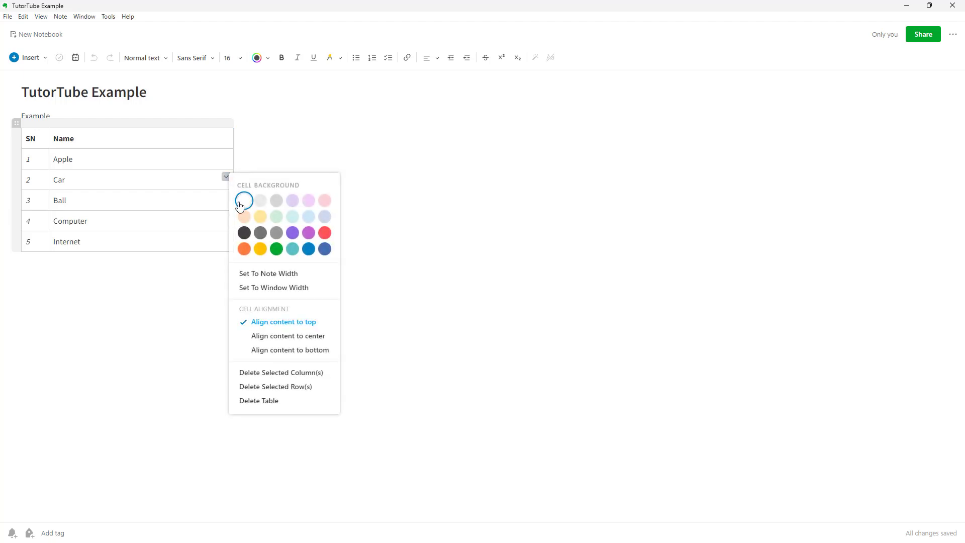
pyautogui.moveTo(276, 233)
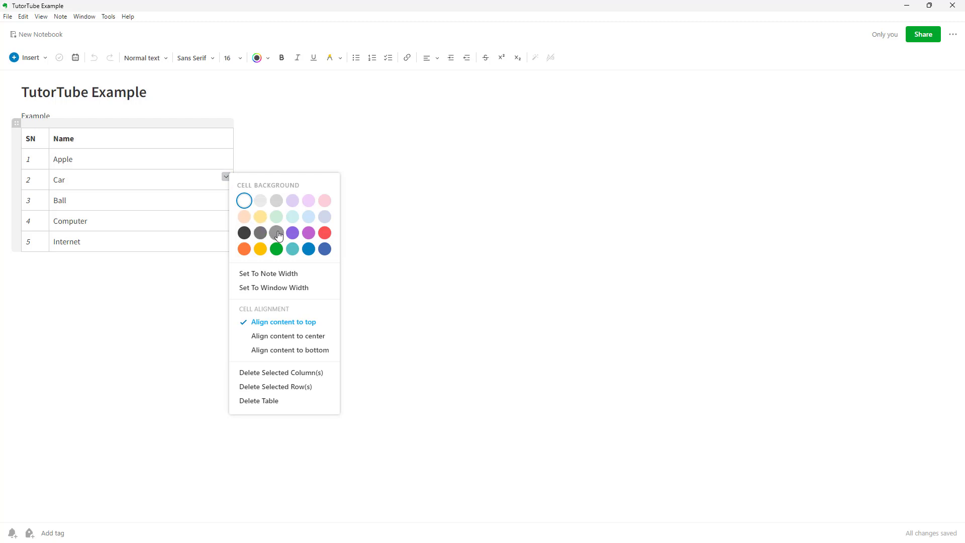
pyautogui.click(259, 216)
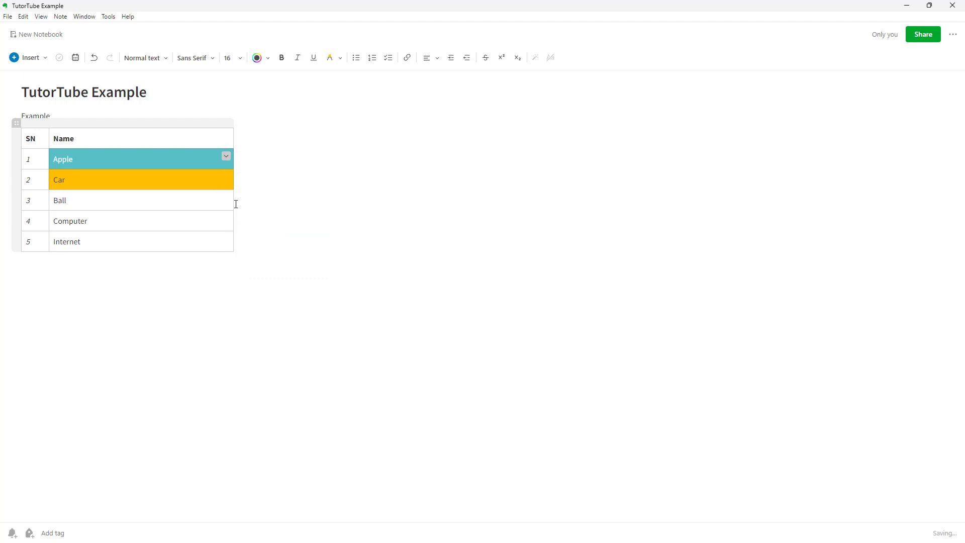
pyautogui.click(225, 155)
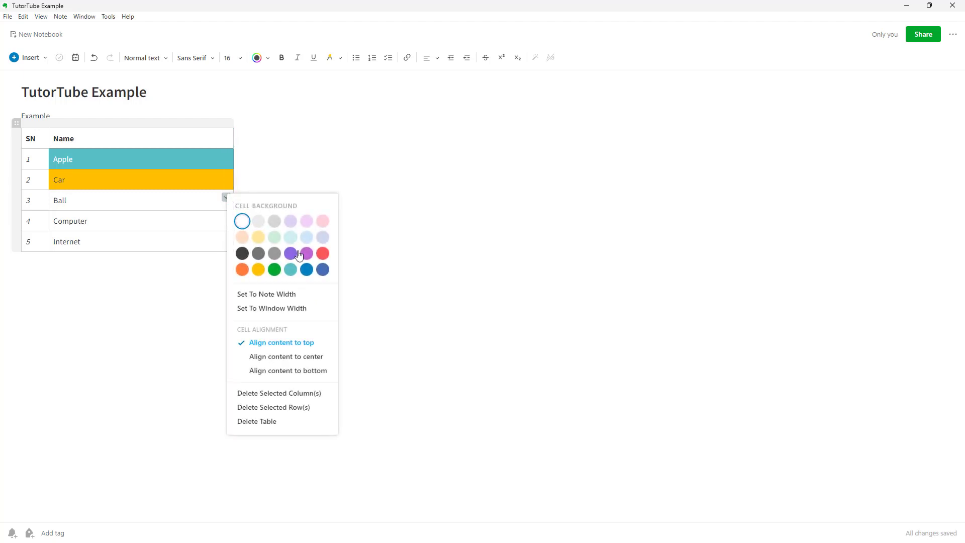
pyautogui.moveTo(316, 266)
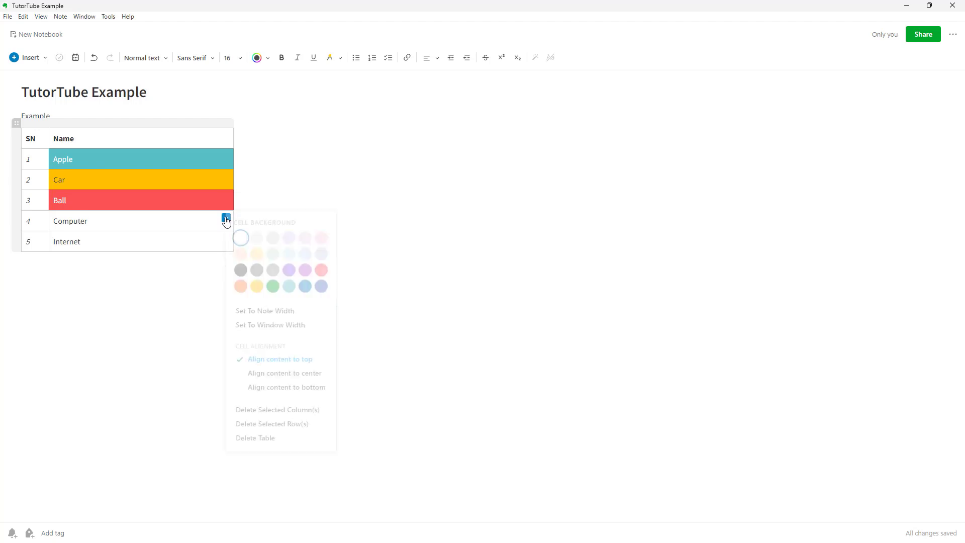
pyautogui.click(288, 253)
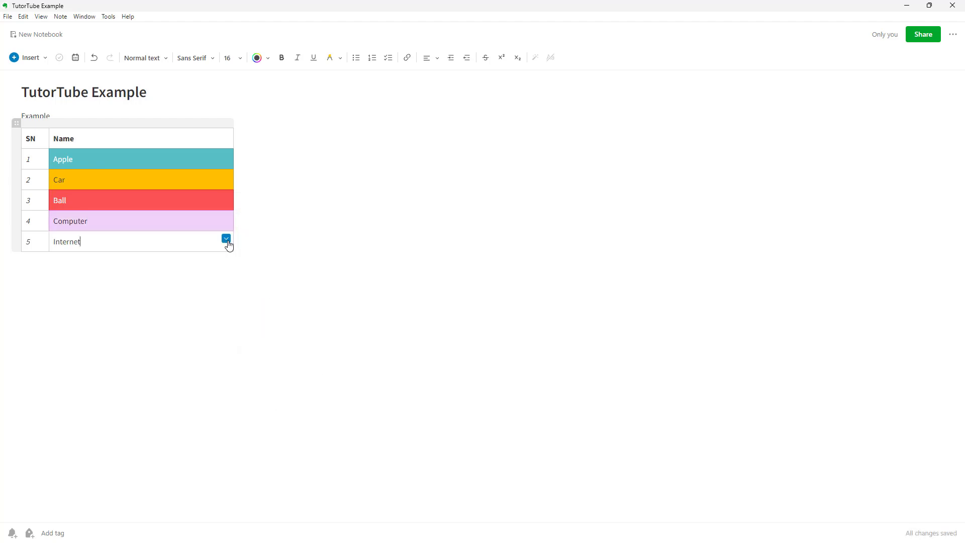
pyautogui.click(225, 238)
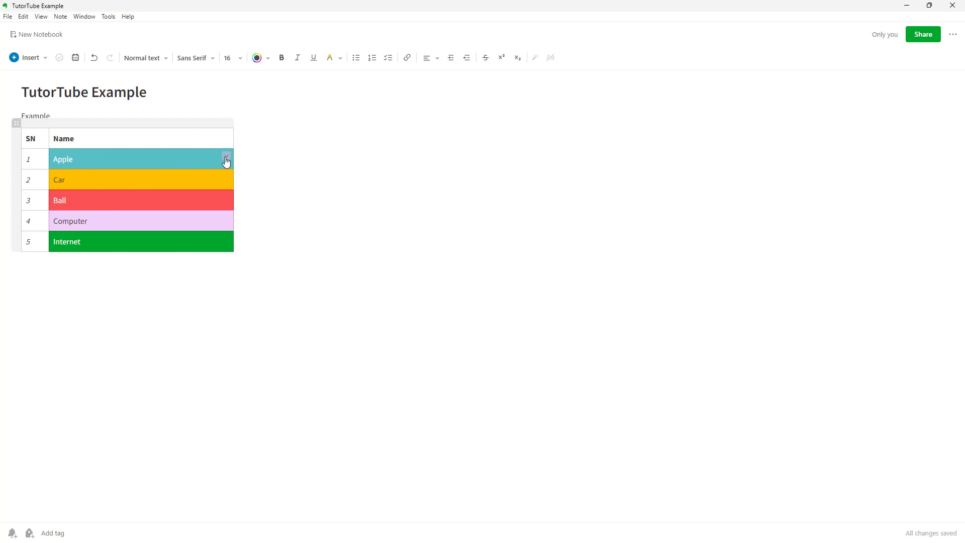
# - Set the table to window width from the Apple cell dropdown, then restore down the note window
pyautogui.click(226, 159)
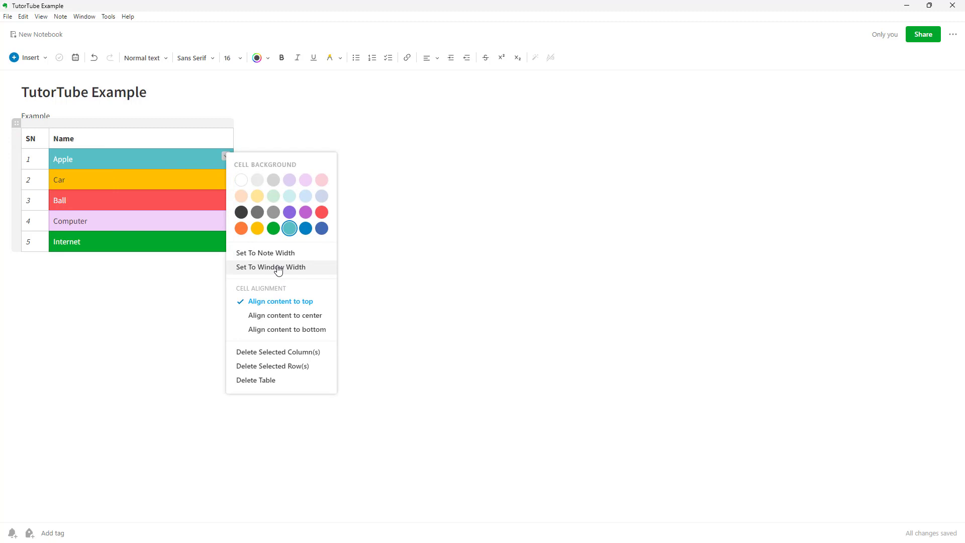
pyautogui.click(270, 266)
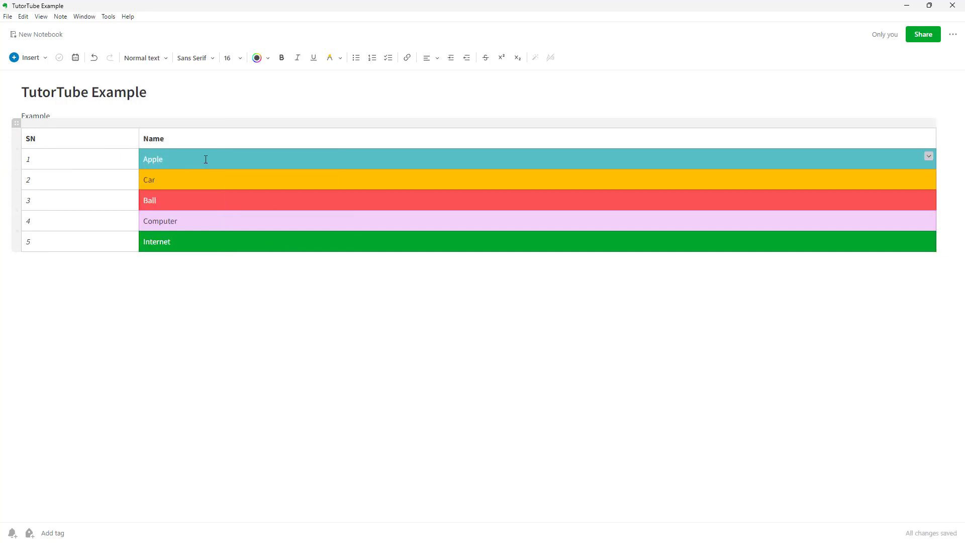
pyautogui.moveTo(803, 156)
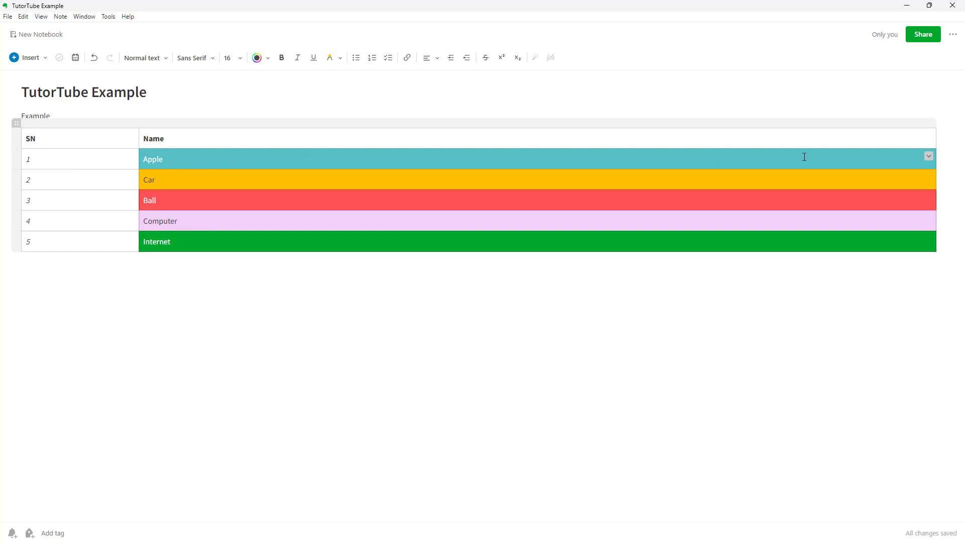
pyautogui.click(928, 155)
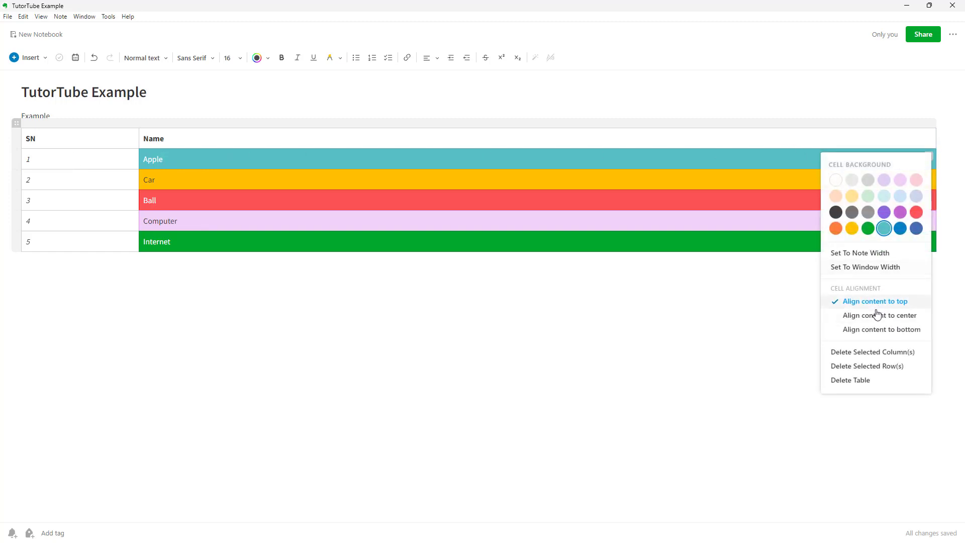
pyautogui.moveTo(864, 266)
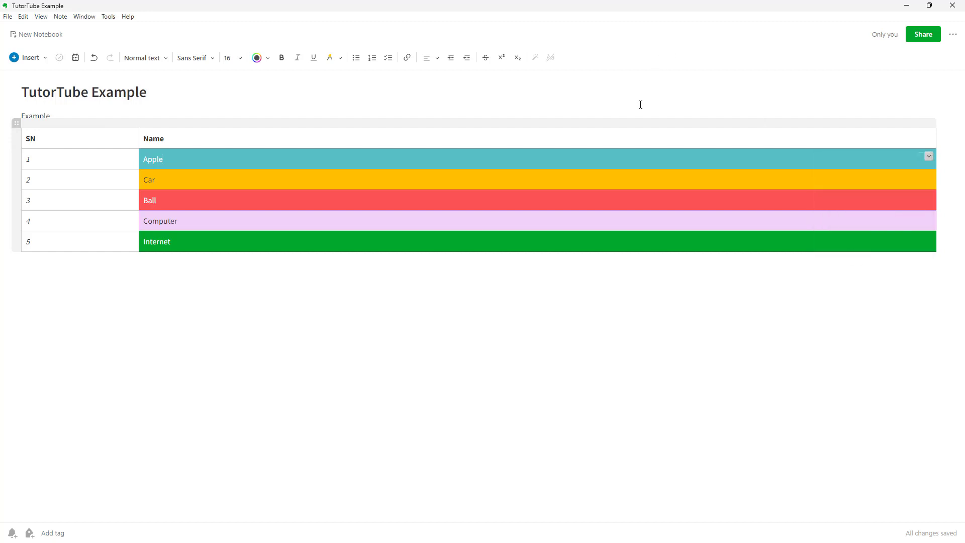
pyautogui.click(928, 156)
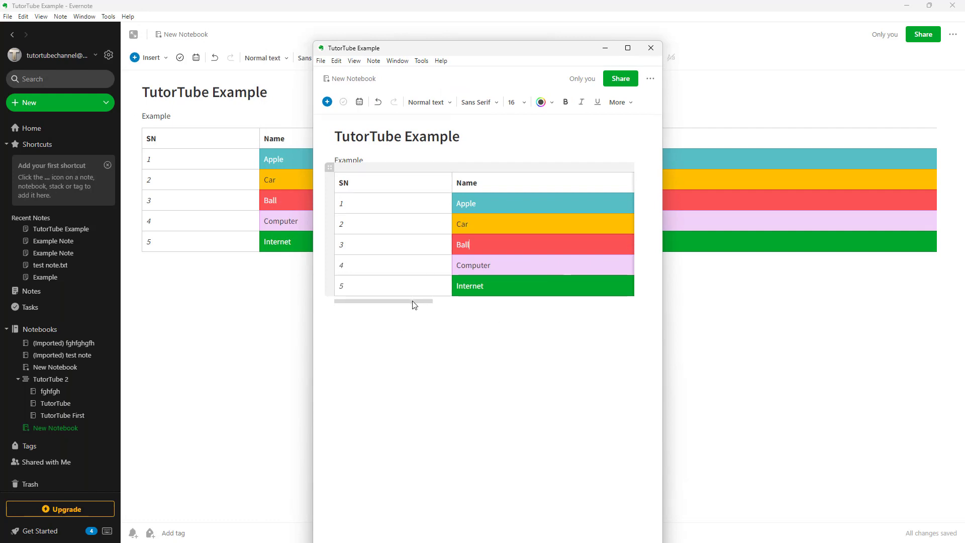
# - Add a blank line after 'Name' in the header cell so the header row grows taller
pyautogui.click(329, 166)
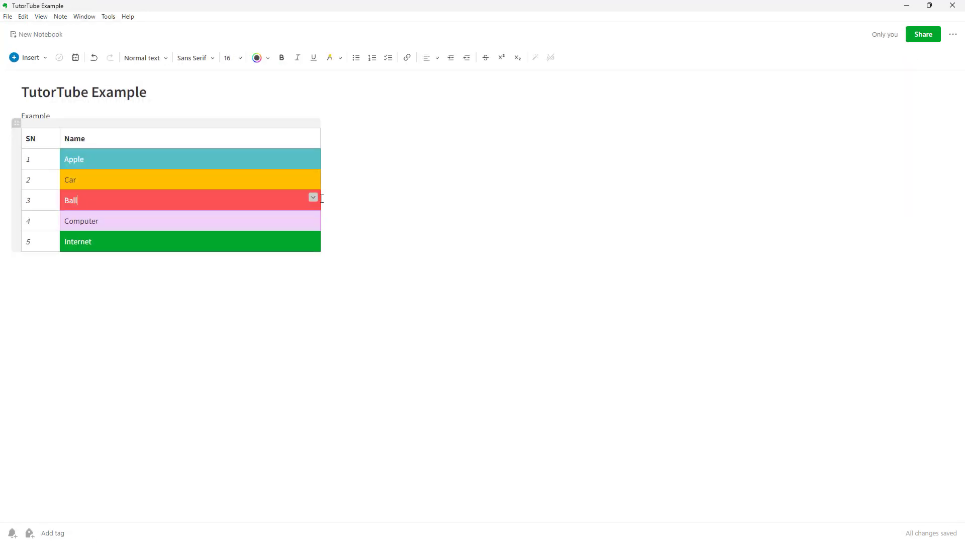
pyautogui.click(313, 197)
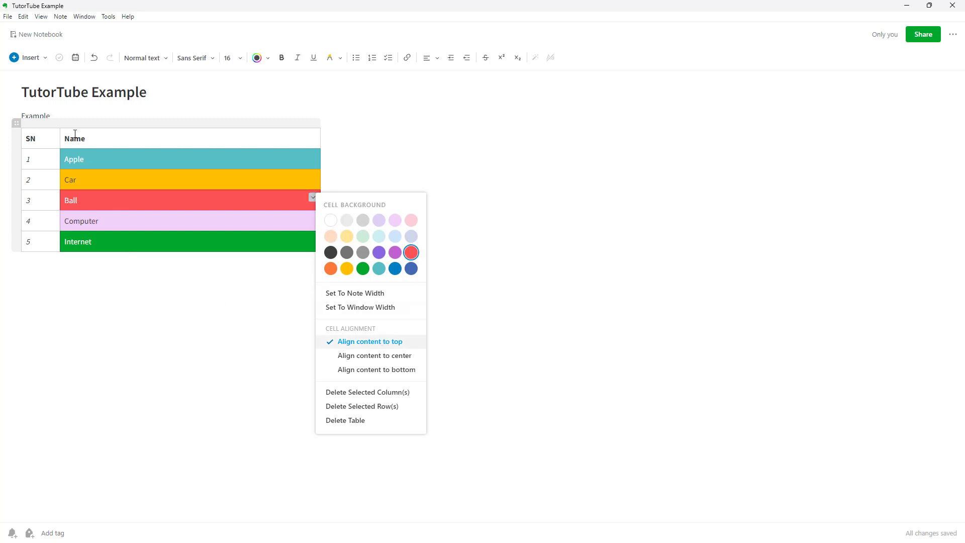
pyautogui.click(77, 200)
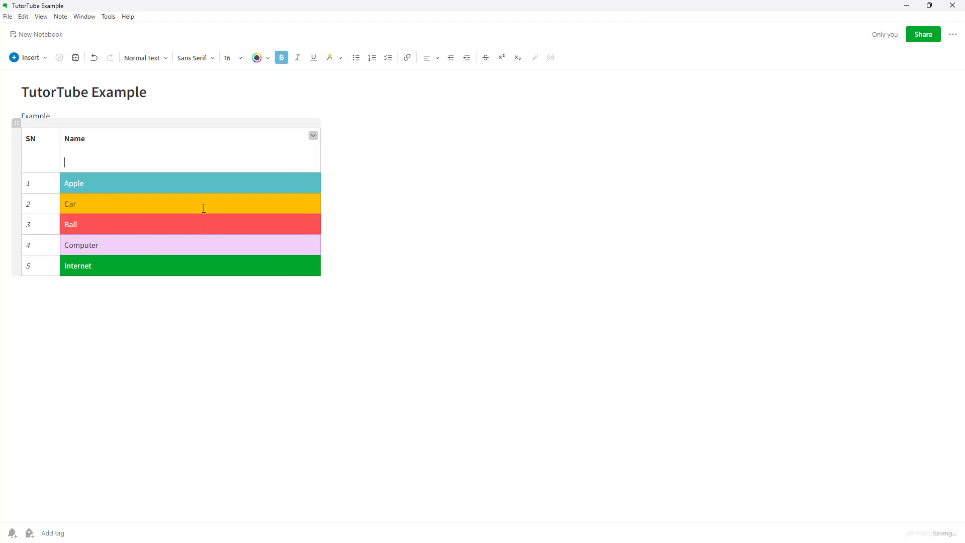
# - Align the SN header content to the bottom of its cell
pyautogui.rightClick(45, 148)
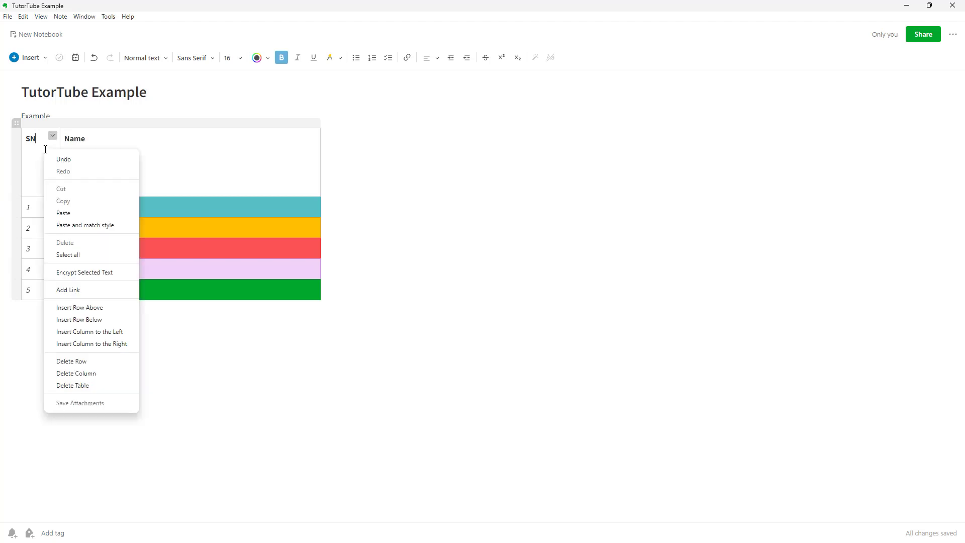
pyautogui.click(52, 135)
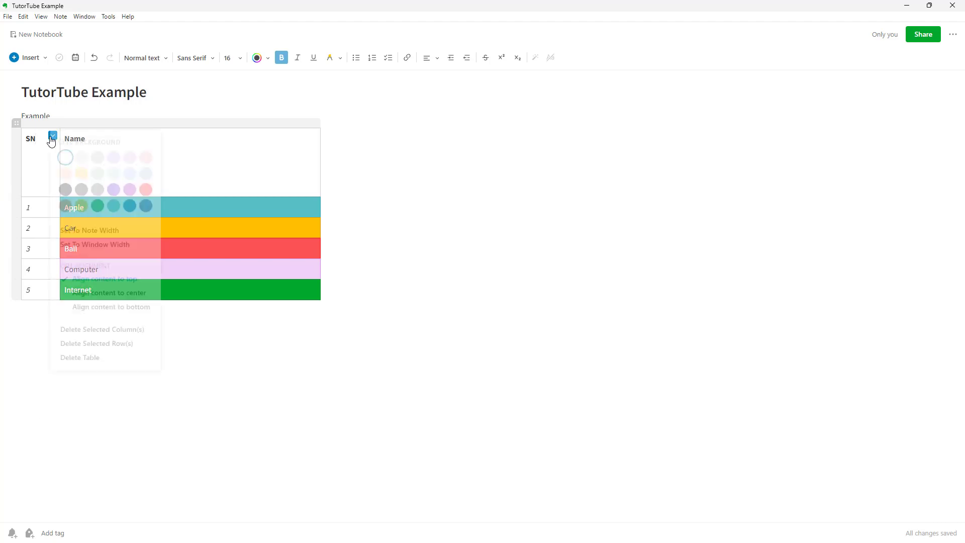
pyautogui.click(52, 137)
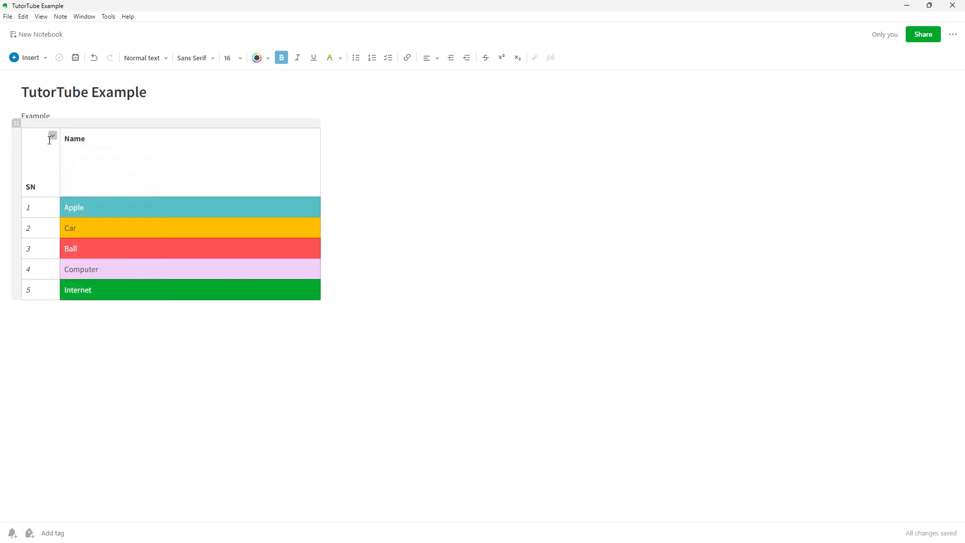
# - Type 'gugug' on the new line under Name
pyautogui.click(64, 186)
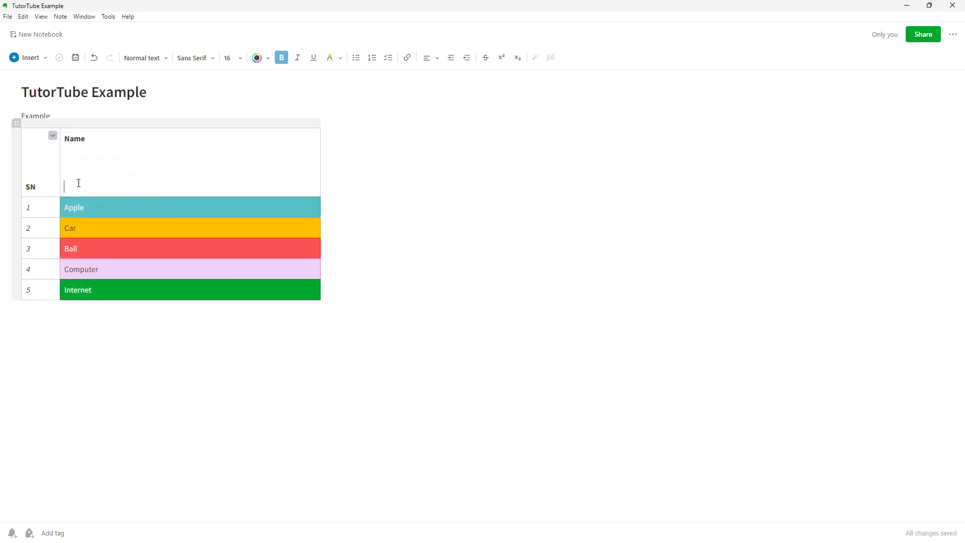
pyautogui.write('gugug')
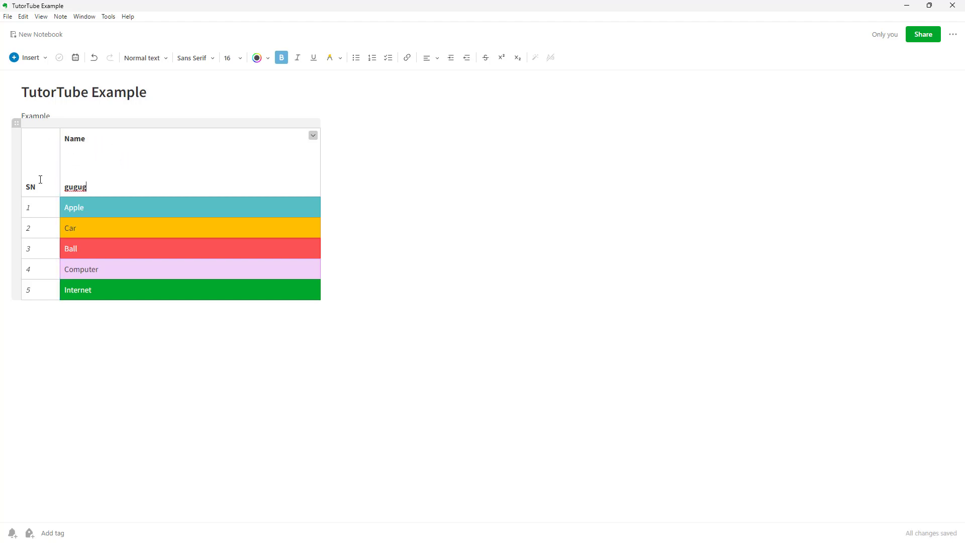
pyautogui.click(312, 135)
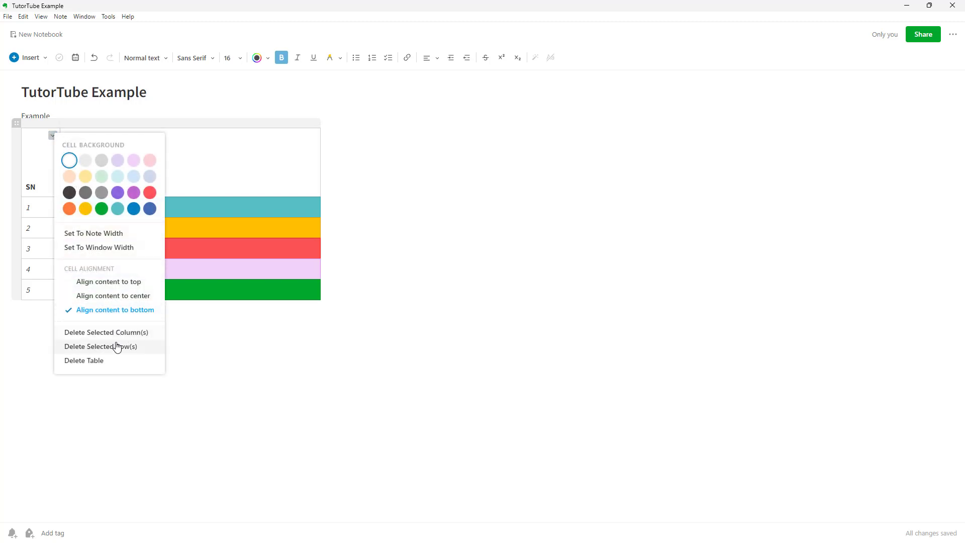
pyautogui.moveTo(102, 365)
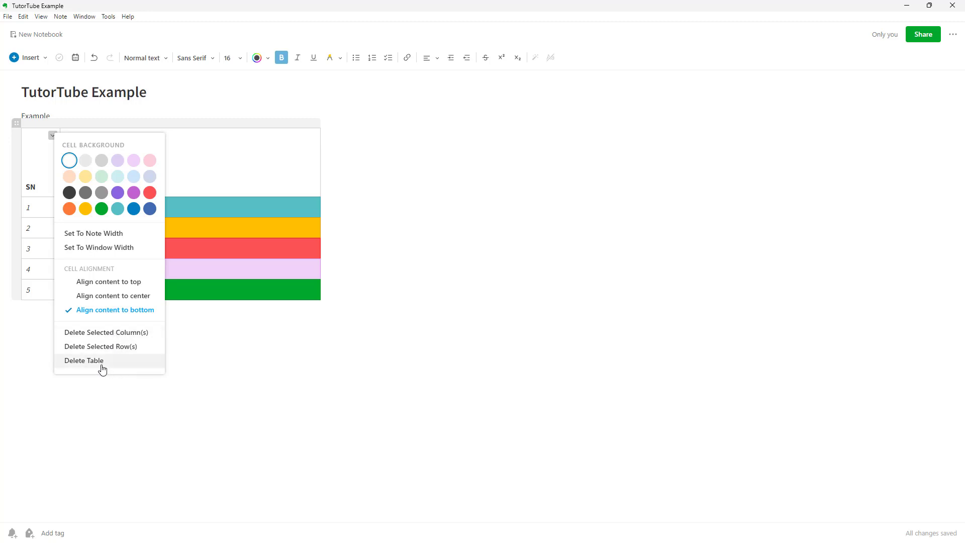
pyautogui.moveTo(121, 336)
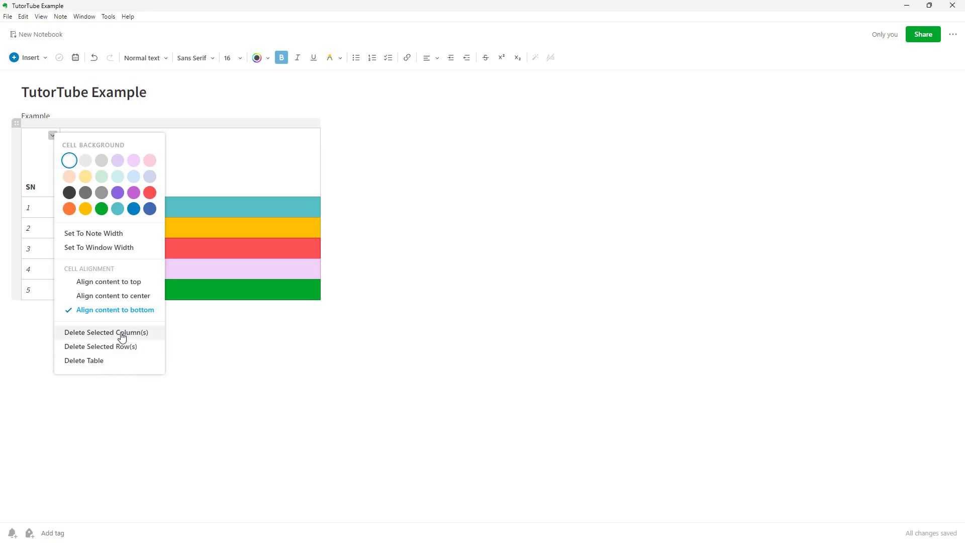
# - Narrow the Name column and delete the SN/Name header row
pyautogui.click(107, 332)
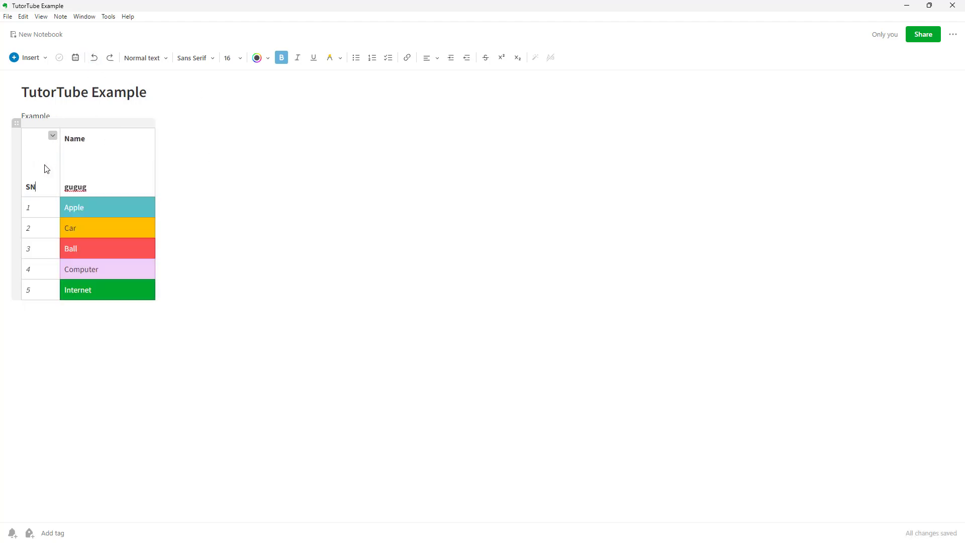
pyautogui.click(53, 135)
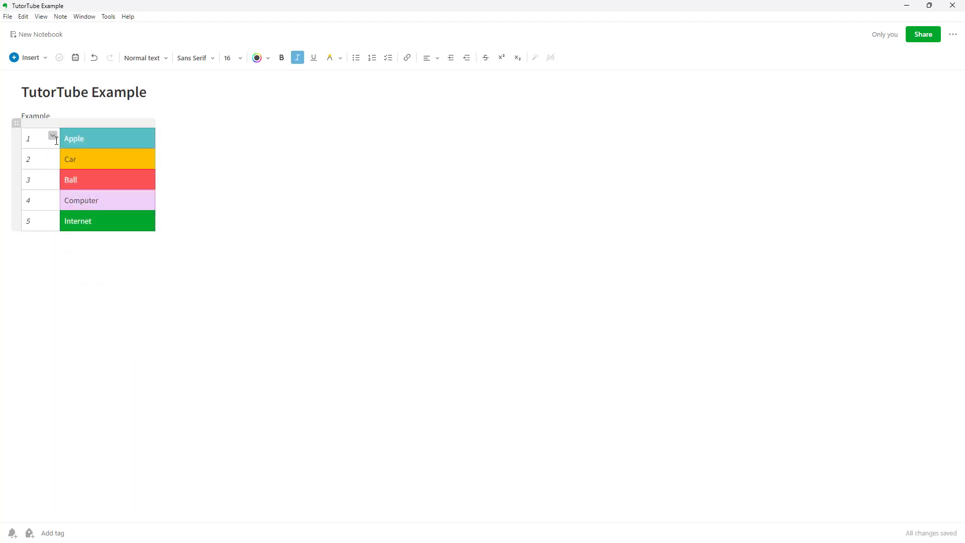
pyautogui.rightClick(55, 139)
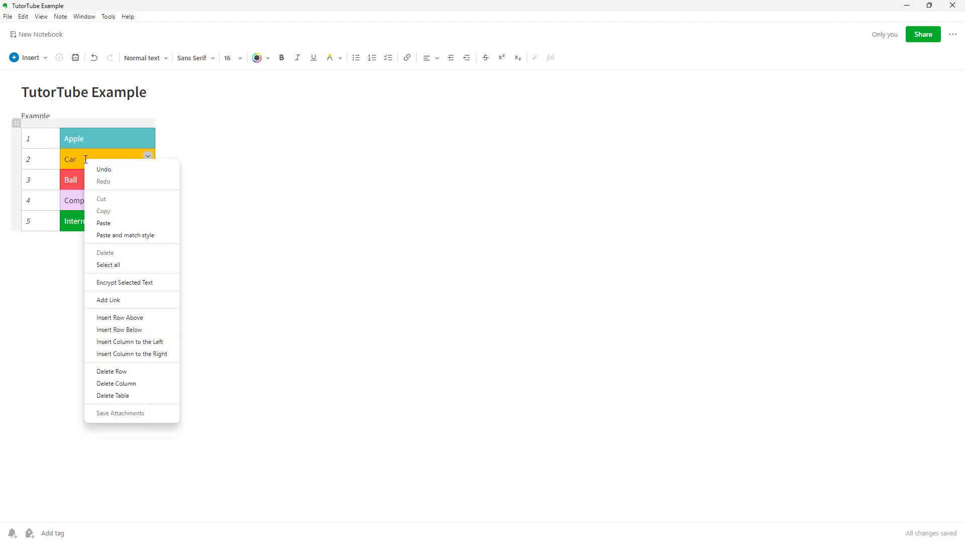
pyautogui.click(148, 155)
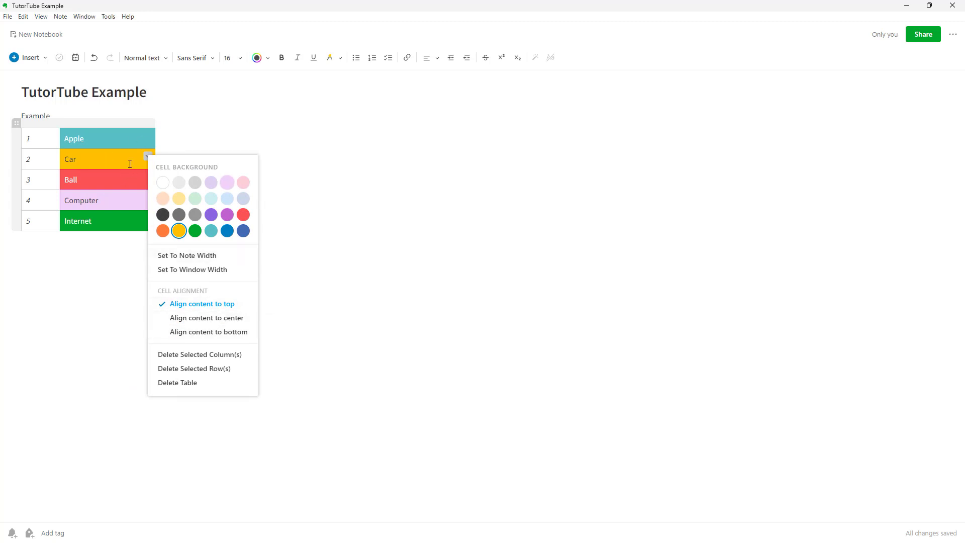
pyautogui.click(486, 206)
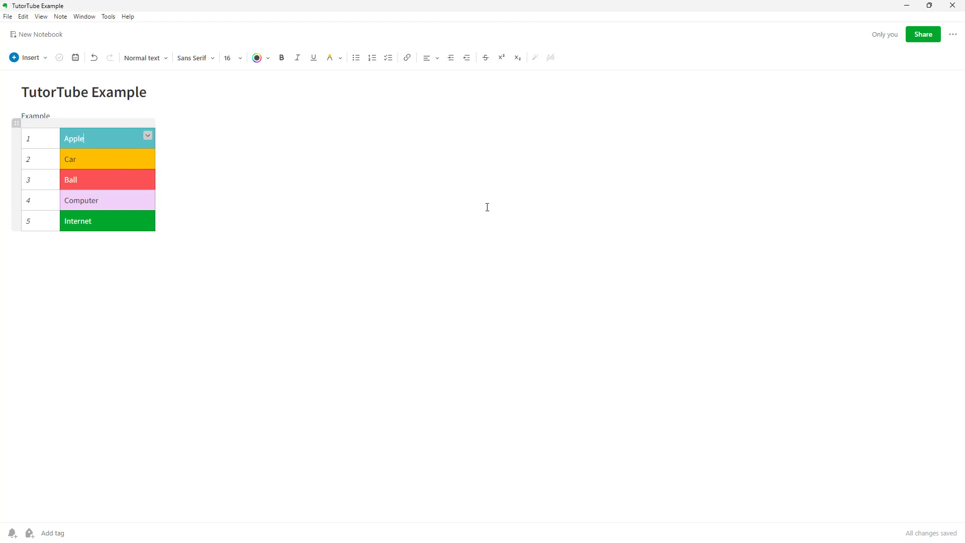
pyautogui.moveTo(491, 204)
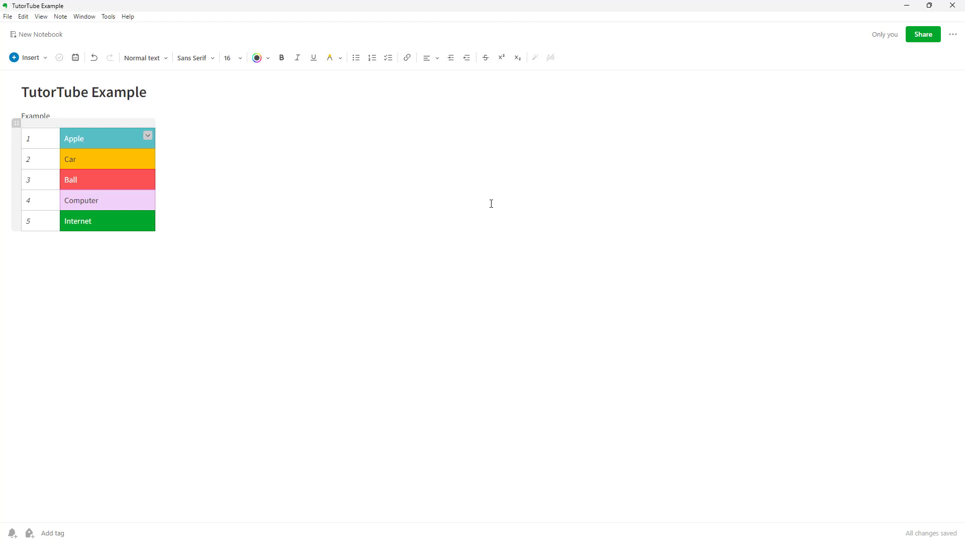
pyautogui.moveTo(787, 258)
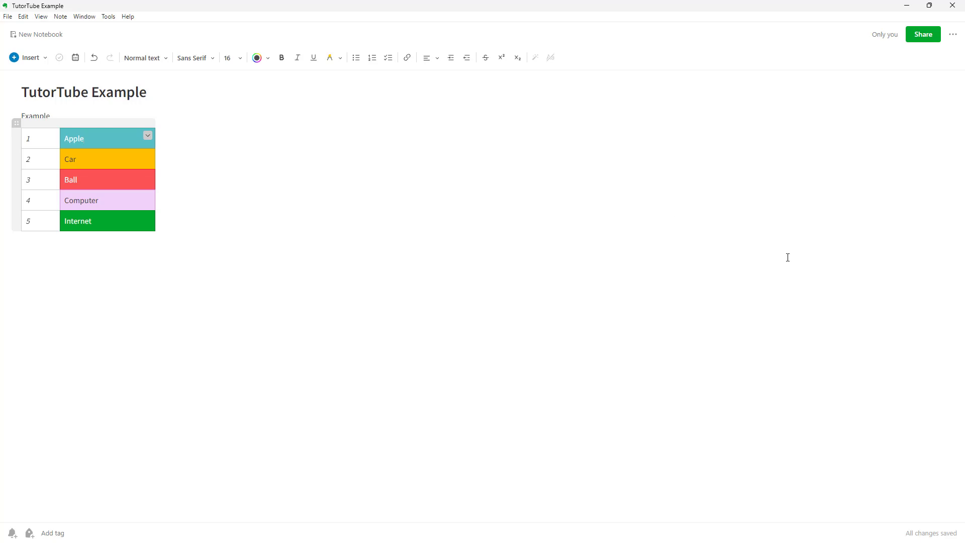